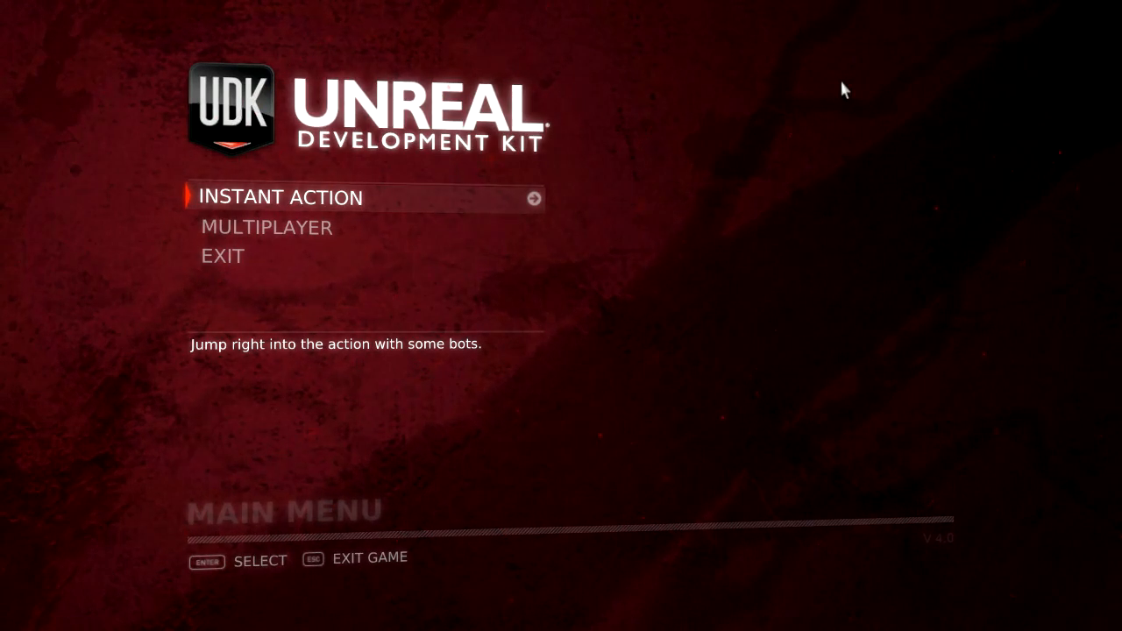
Step: Launch an Instant Action bot match from the main menu, loading the tiled test map
{"action": "left_click", "coordinate": [280, 196]}
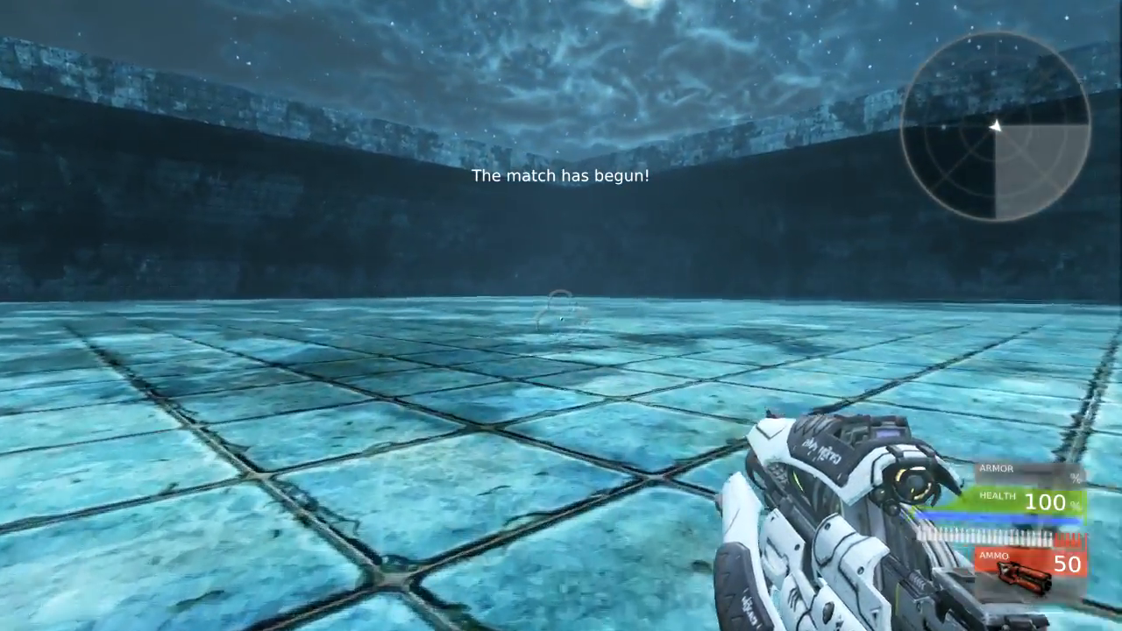
Step: Run across the arena collecting health and the red rocket launcher, ending at 100 health and 49 ammo
{"action": "key", "text": "Tab"}
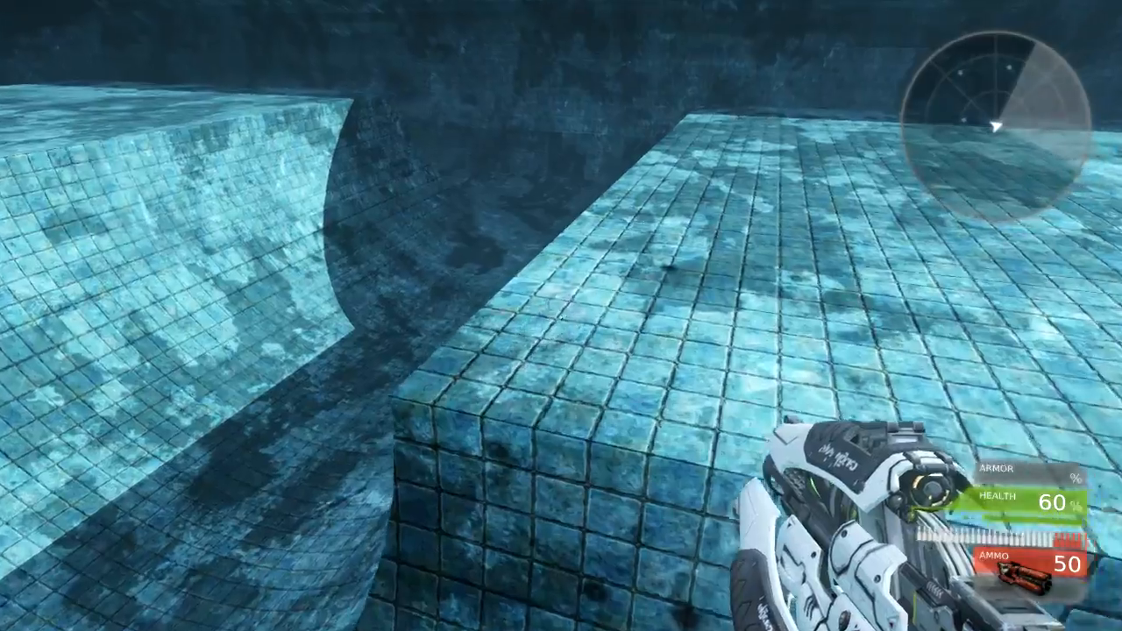
{"action": "mouse_move", "coordinate": [561, 316]}
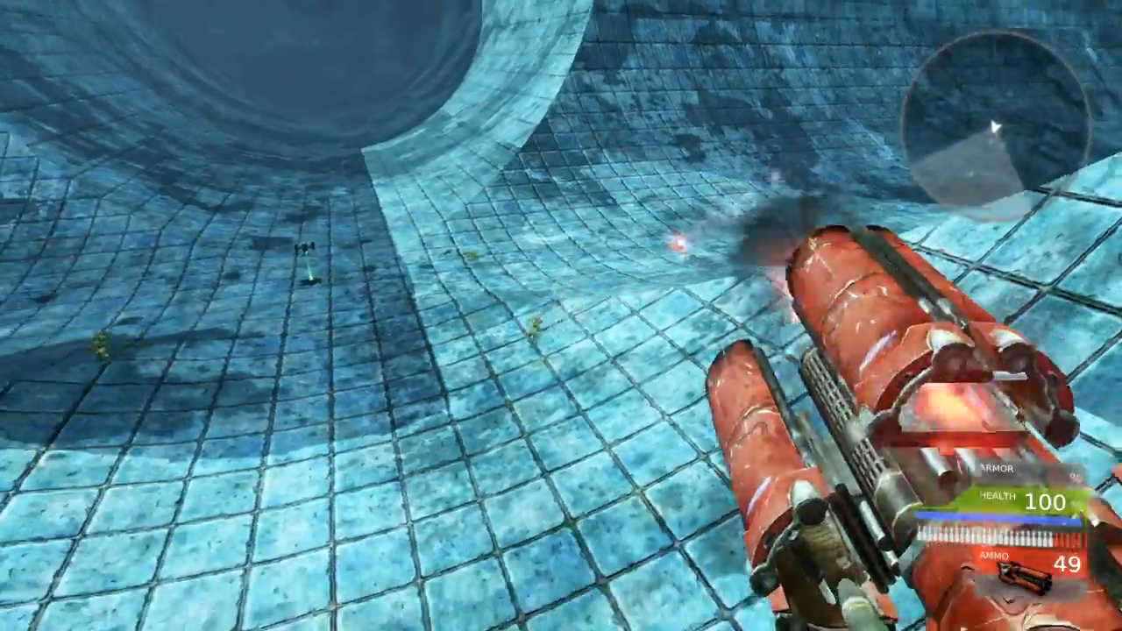
Step: Fire rockets across the arena and down the curved slope at the bot near Cathode's position
{"action": "left_click", "coordinate": [534, 316]}
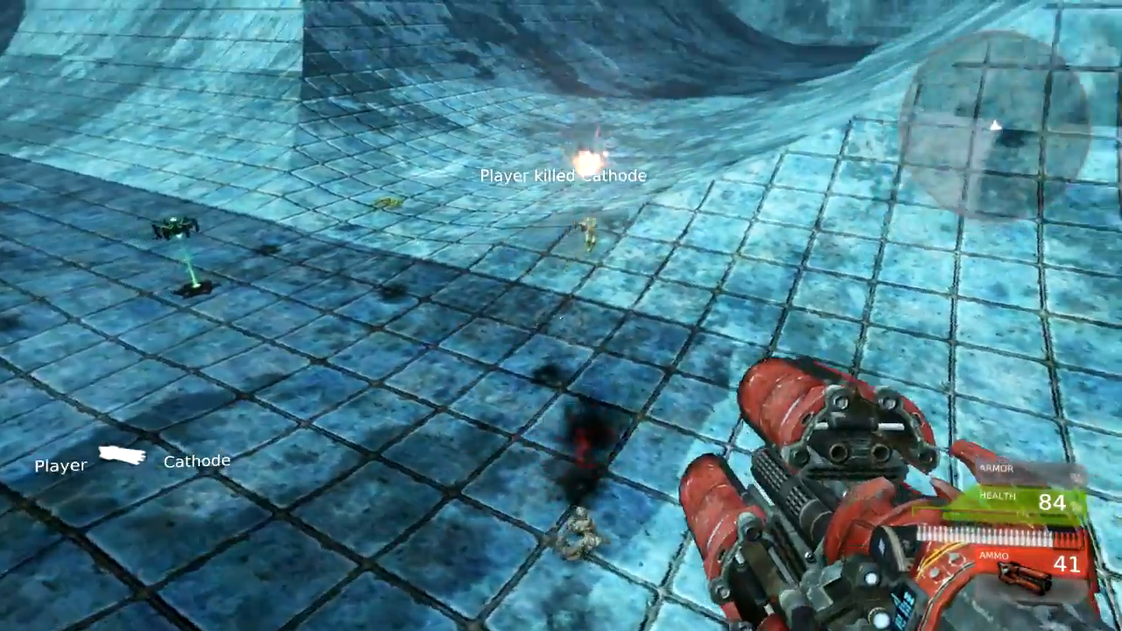
{"action": "left_click", "coordinate": [561, 315]}
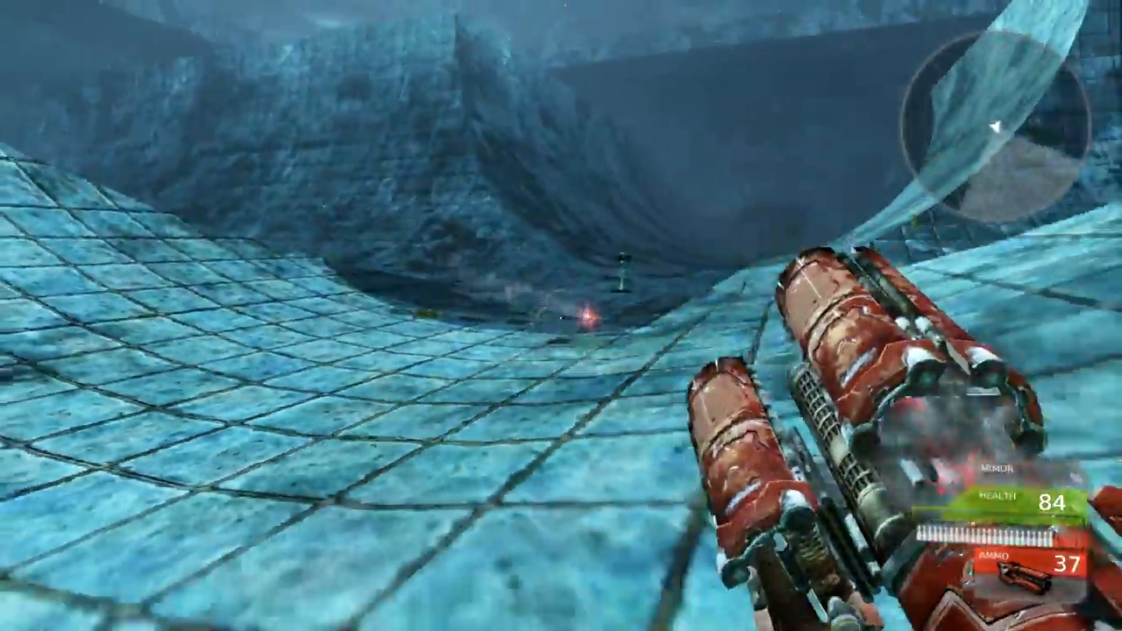
{"action": "left_click", "coordinate": [561, 315]}
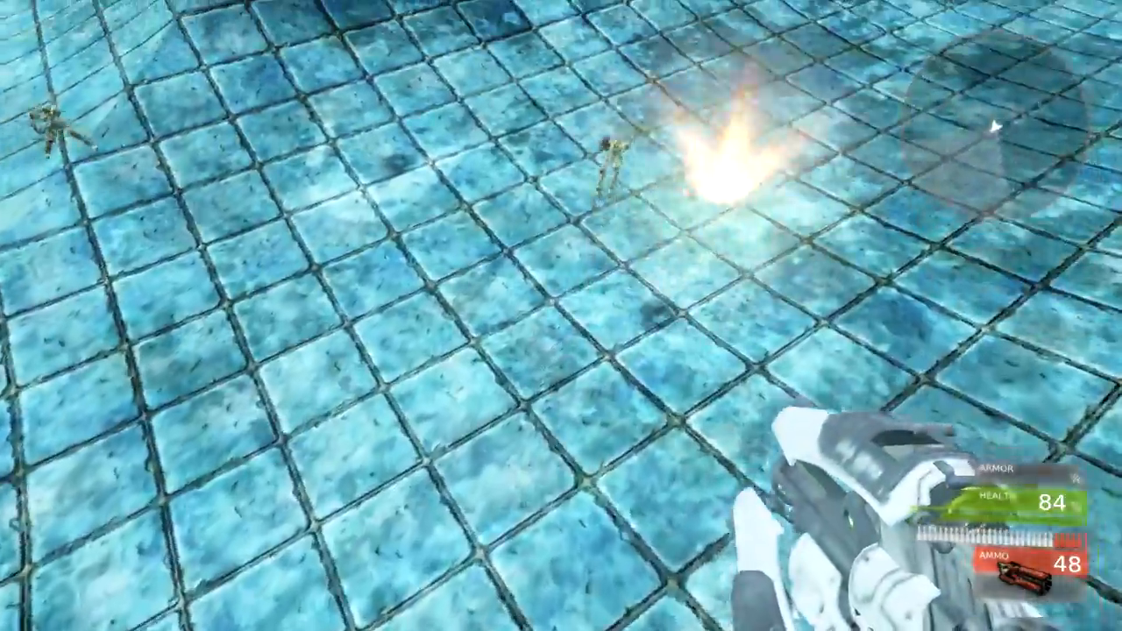
Step: Shoot the remaining bots on the tiled floor until Cathode and Syntax are killed
{"action": "left_click", "coordinate": [561, 316]}
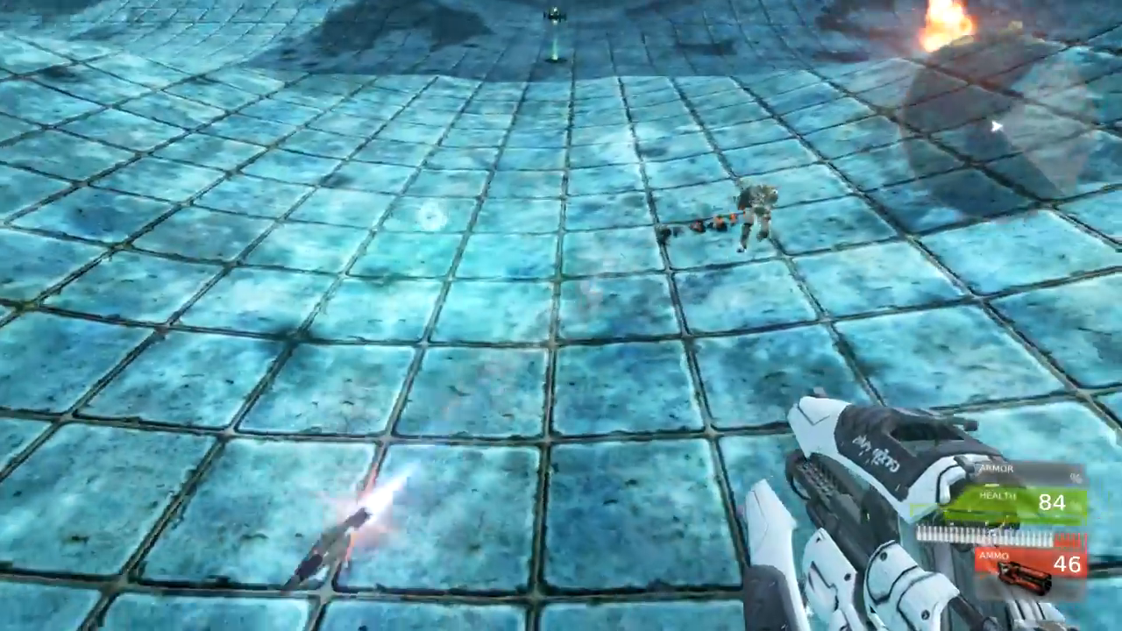
{"action": "left_click", "coordinate": [561, 316]}
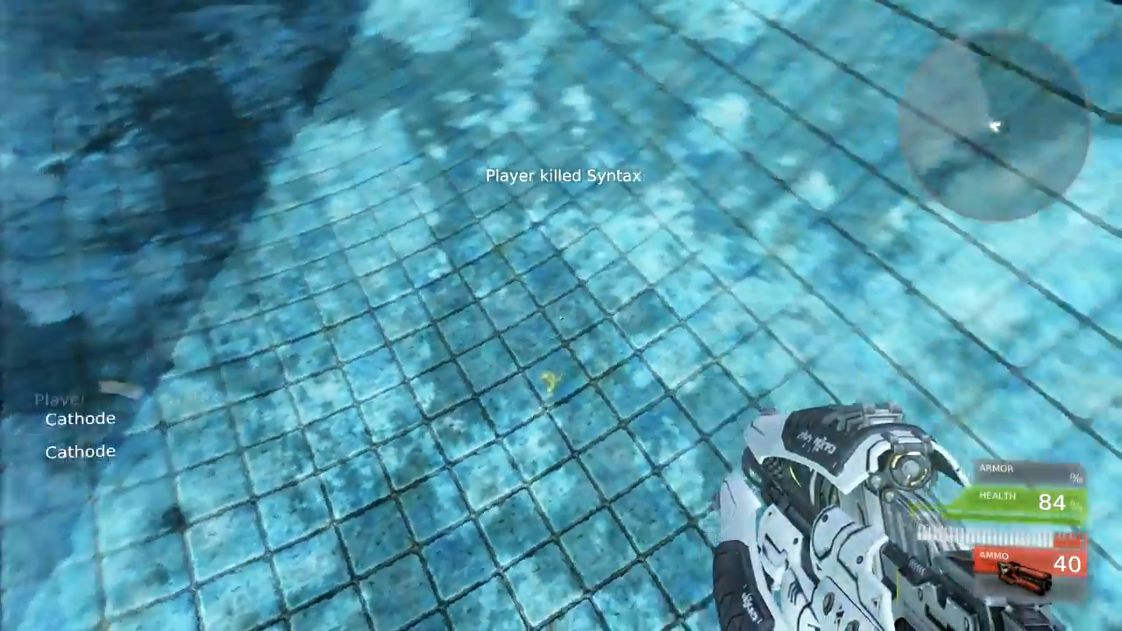
{"action": "left_click", "coordinate": [561, 316]}
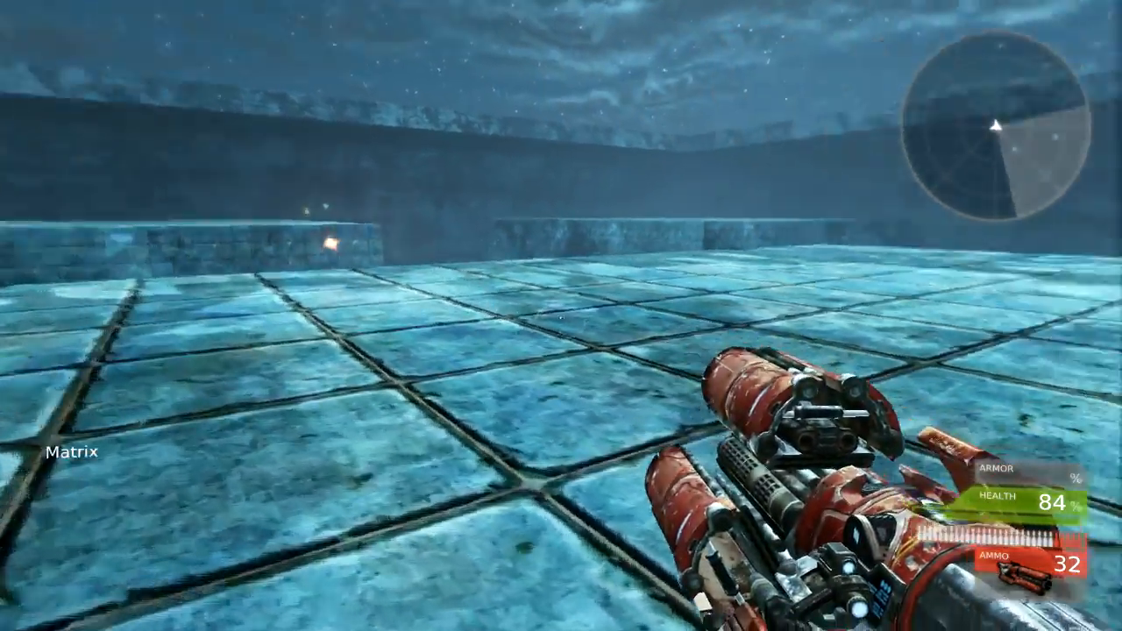
{"action": "mouse_move", "coordinate": [561, 316]}
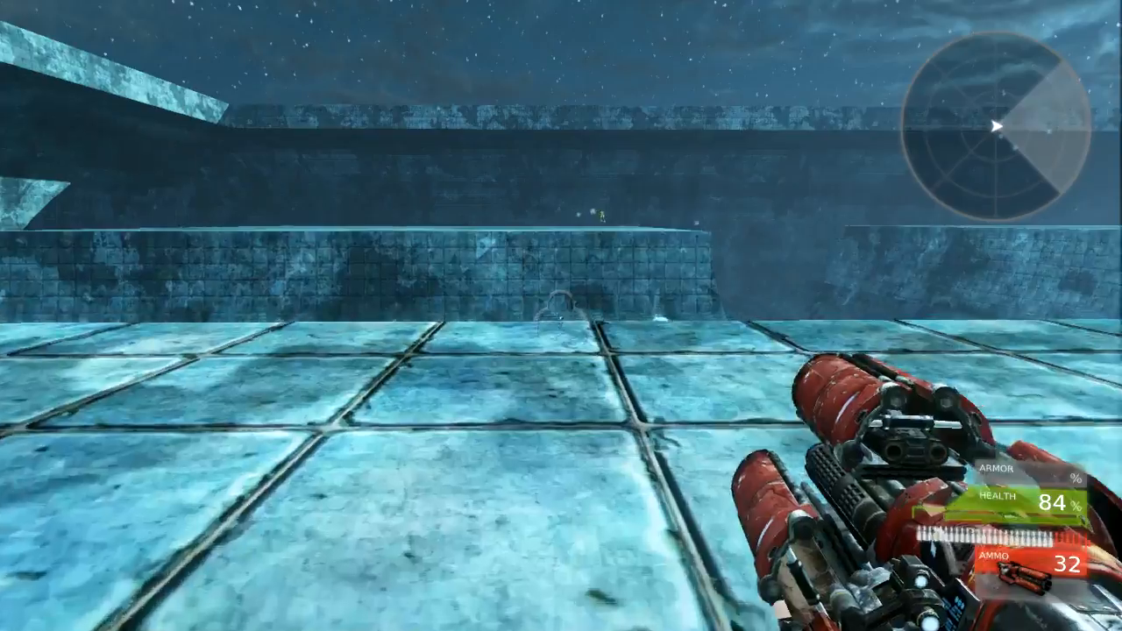